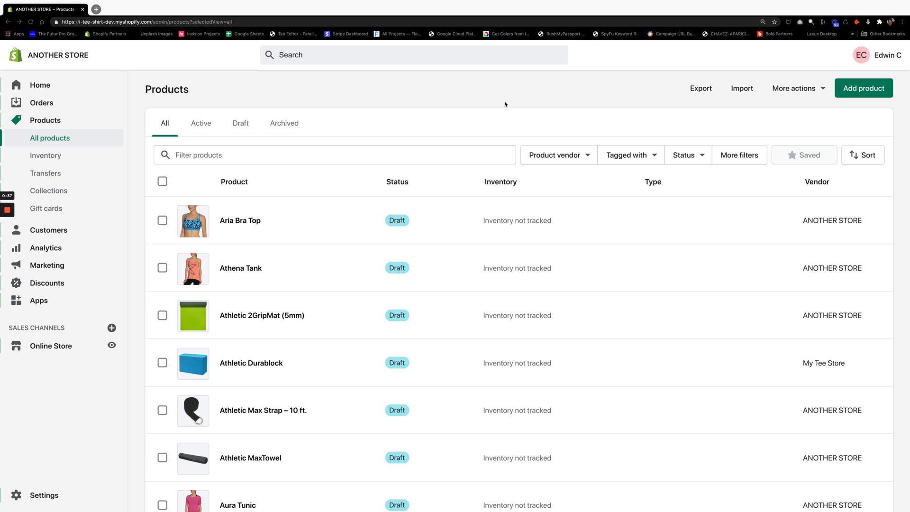
pyautogui.moveTo(92, 140)
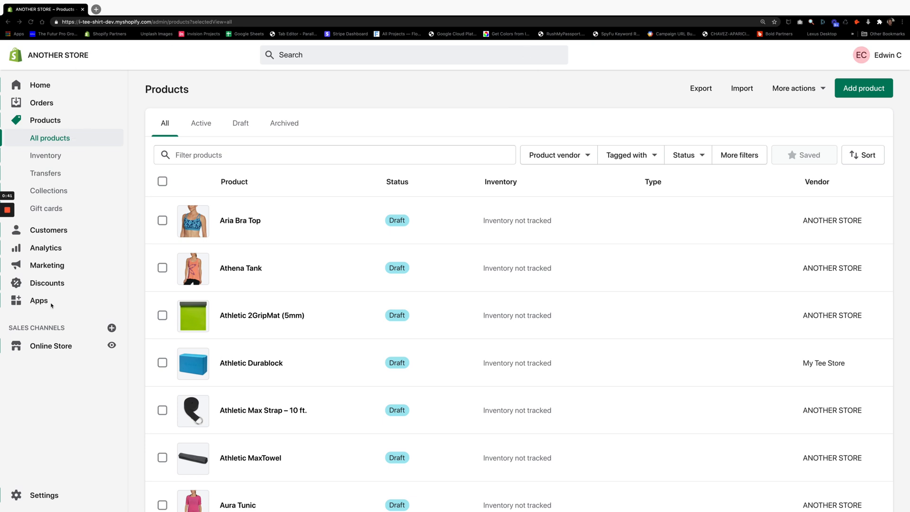
pyautogui.moveTo(40, 364)
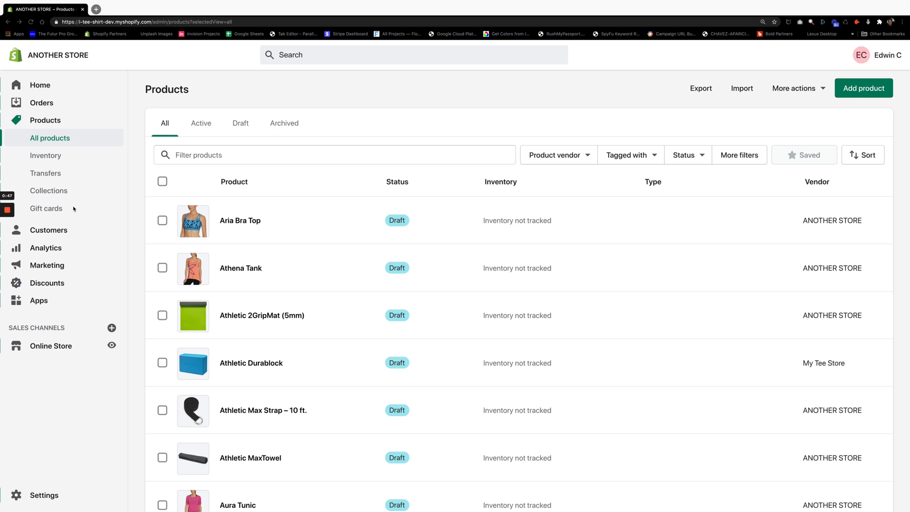
pyautogui.moveTo(89, 174)
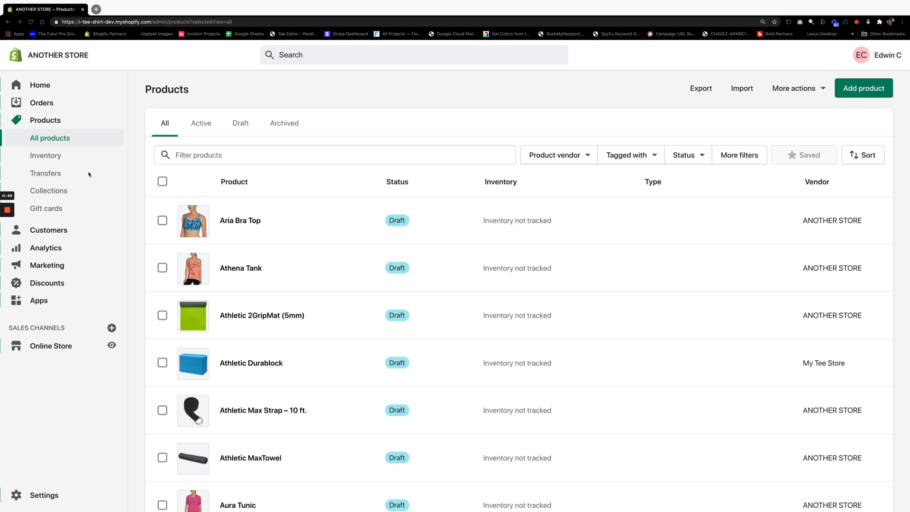
pyautogui.moveTo(372, 162)
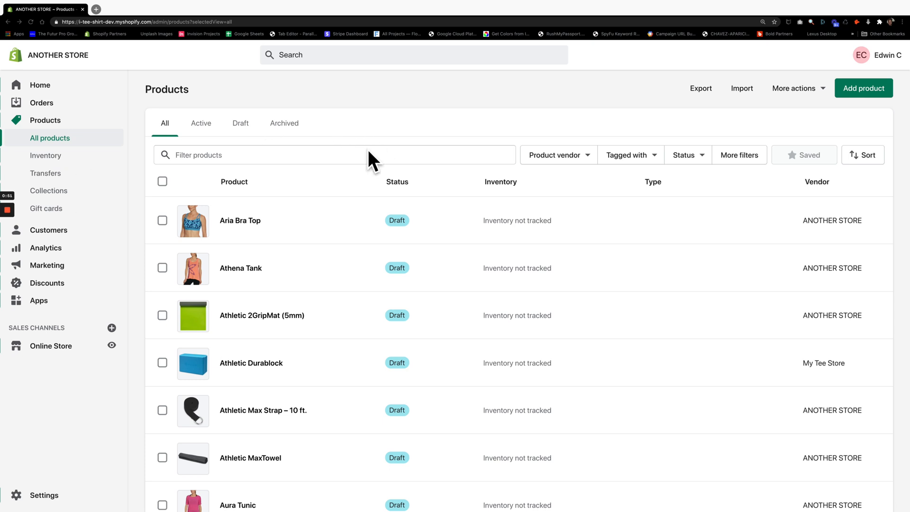
pyautogui.moveTo(413, 201)
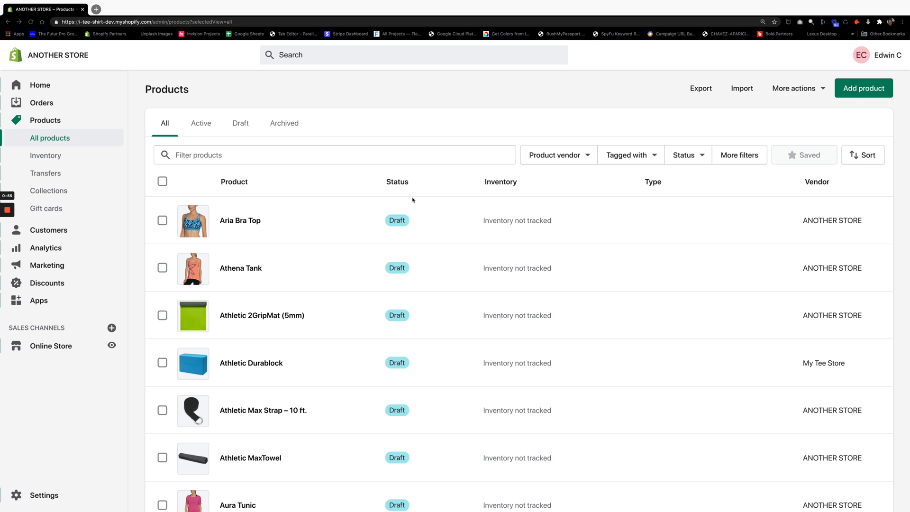
pyautogui.moveTo(393, 232)
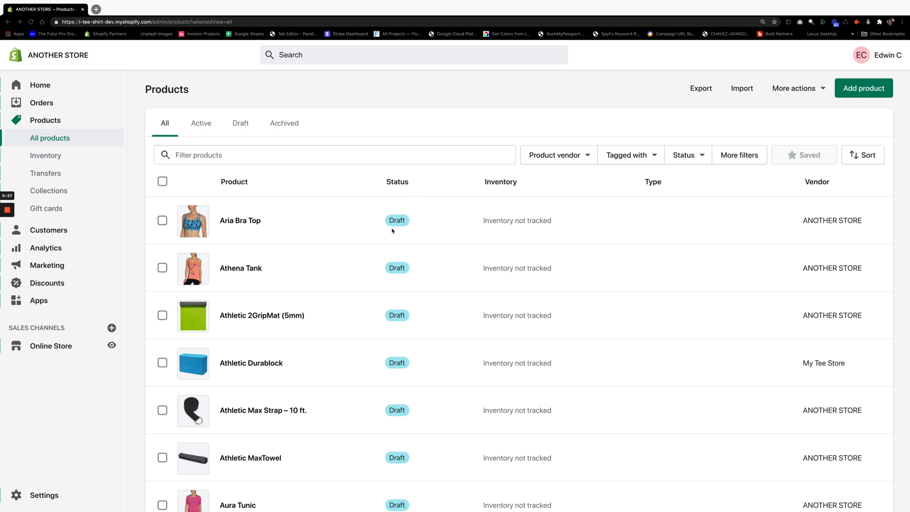
pyautogui.moveTo(356, 235)
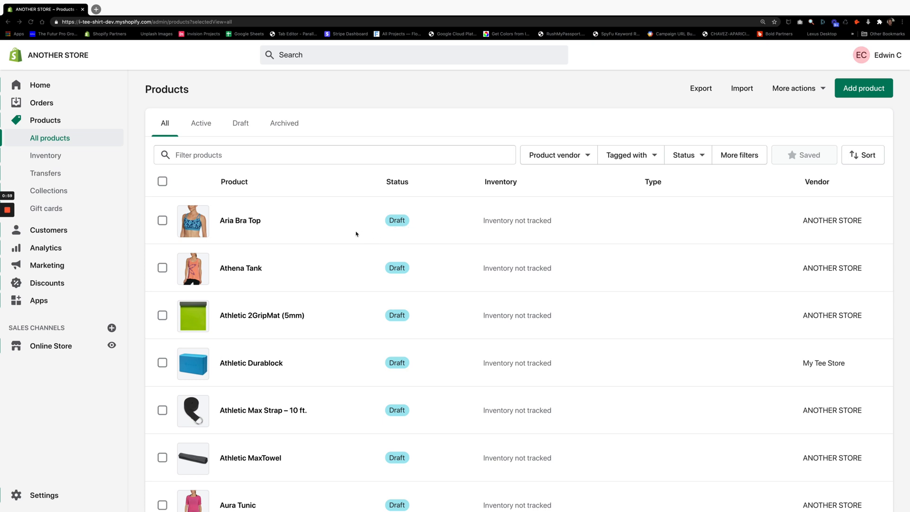
pyautogui.moveTo(335, 243)
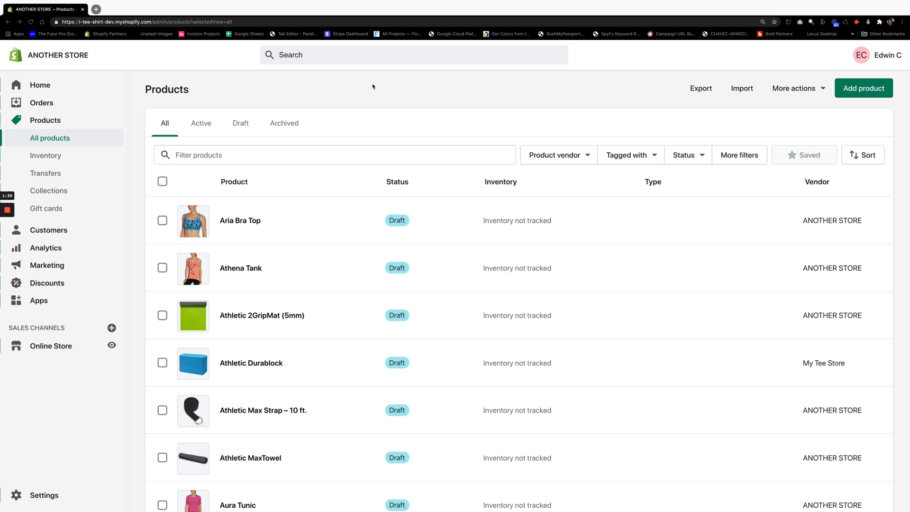
pyautogui.moveTo(272, 224)
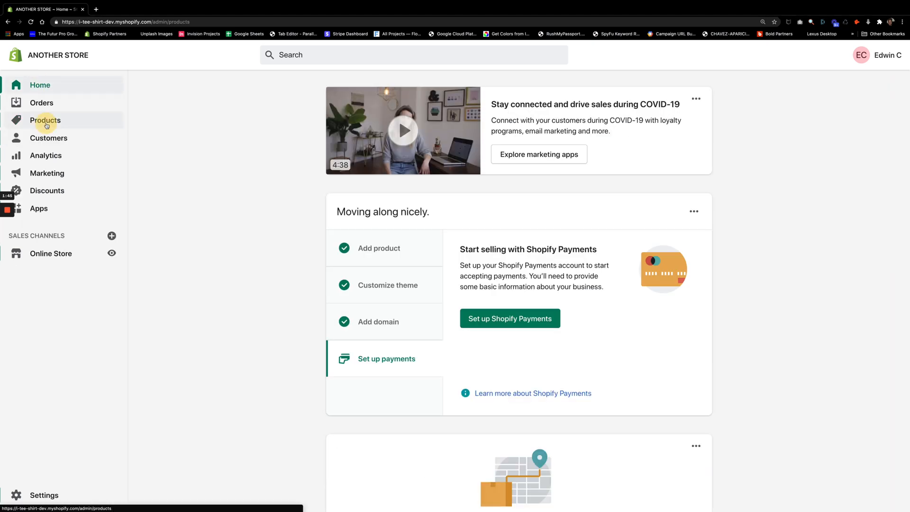
# Return to the full product list and check Aria Bra Top's sales channel availability.
pyautogui.click(44, 120)
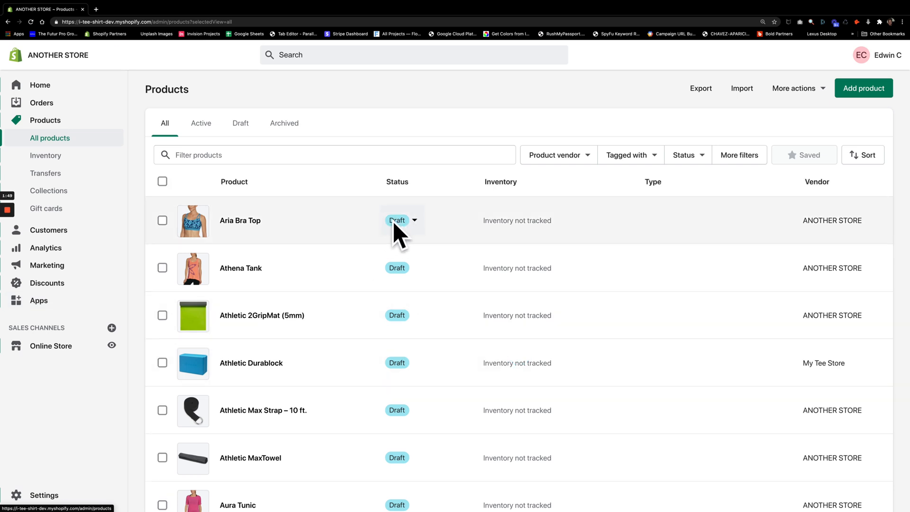
pyautogui.moveTo(351, 233)
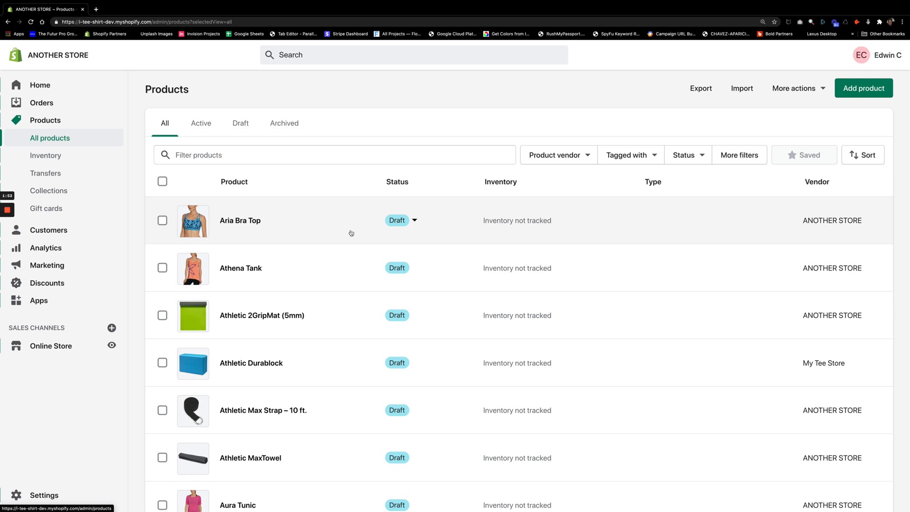
pyautogui.moveTo(290, 235)
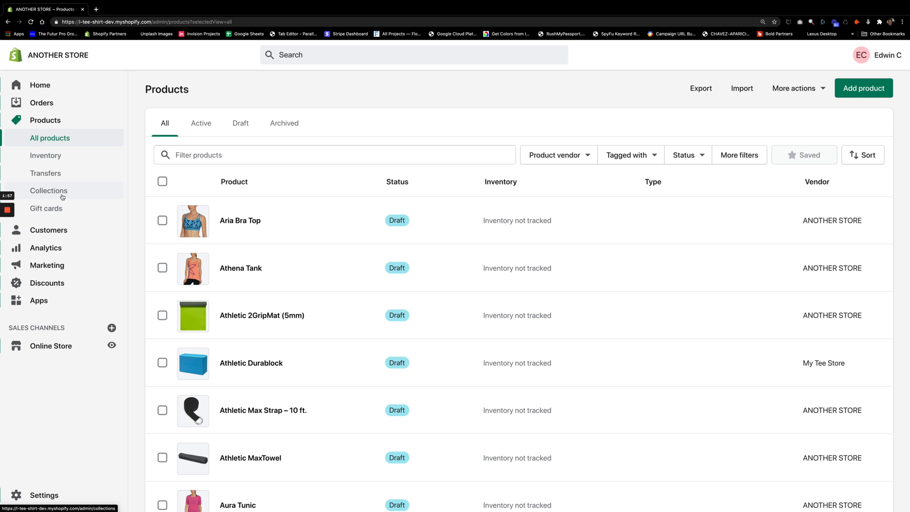
pyautogui.moveTo(330, 250)
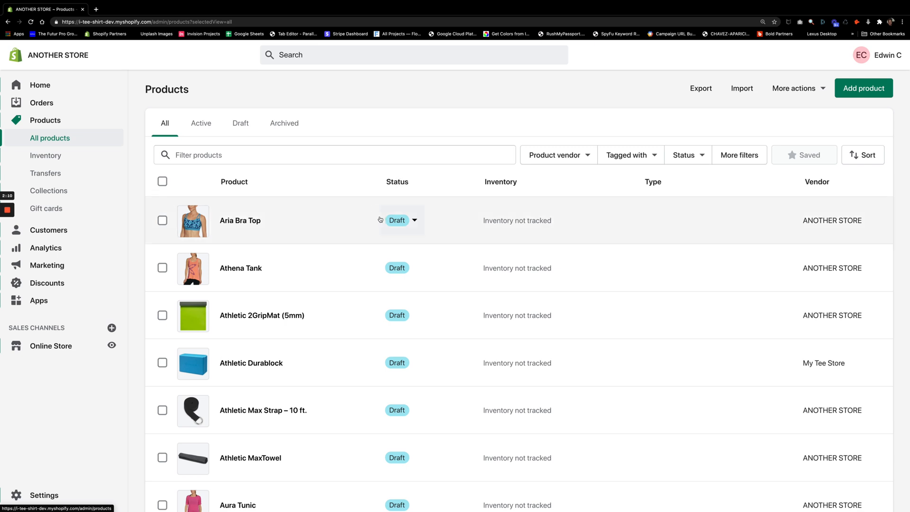
pyautogui.moveTo(320, 217)
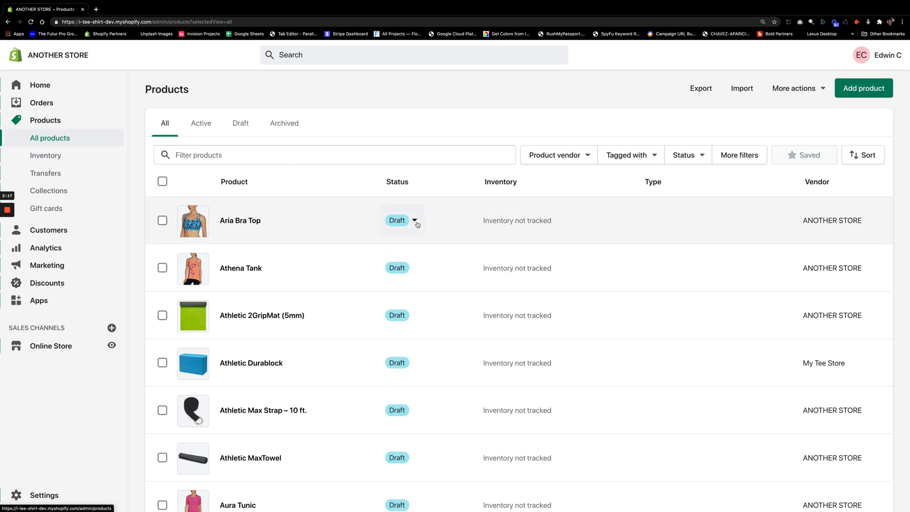
pyautogui.click(403, 220)
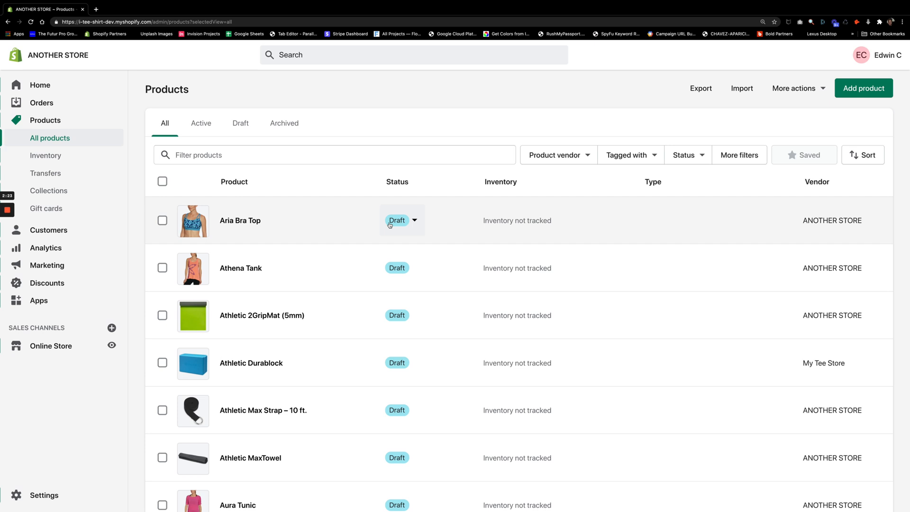
pyautogui.click(402, 220)
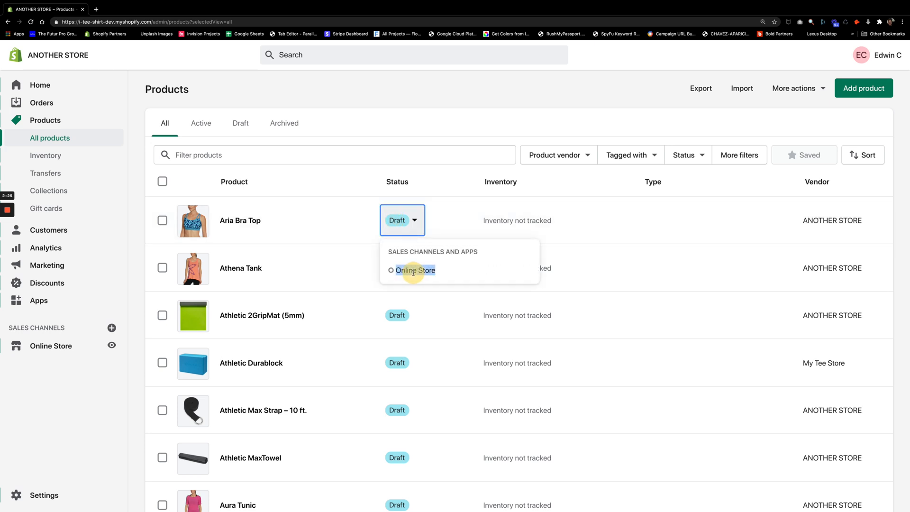
pyautogui.click(322, 189)
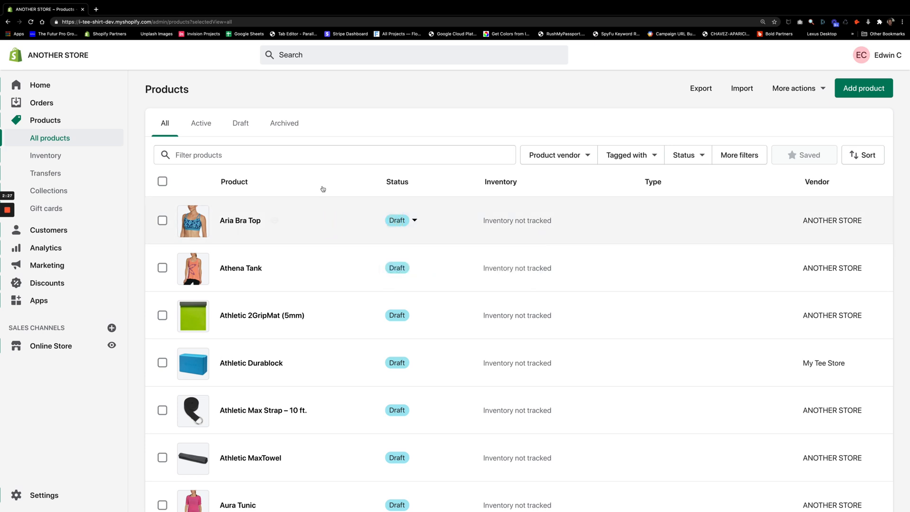
pyautogui.click(414, 220)
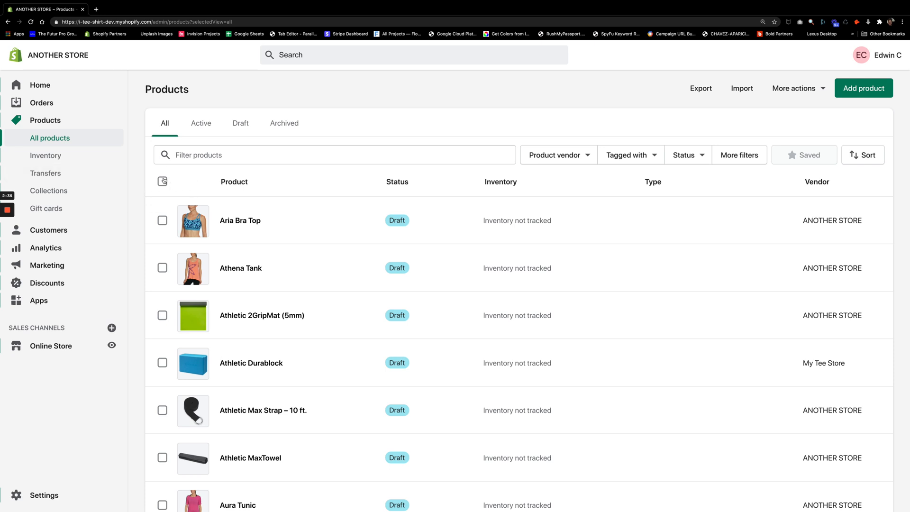
# Select all 50 products on the page with the header checkbox.
pyautogui.click(163, 181)
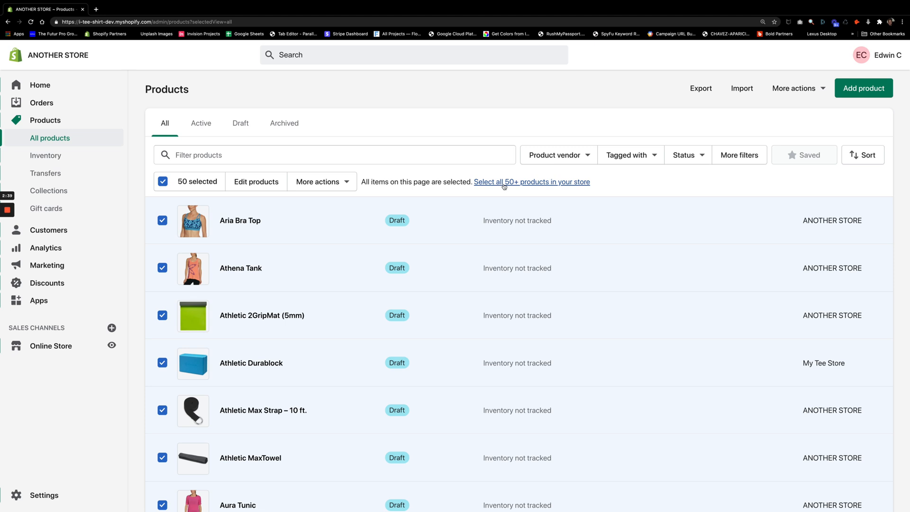
pyautogui.moveTo(262, 315)
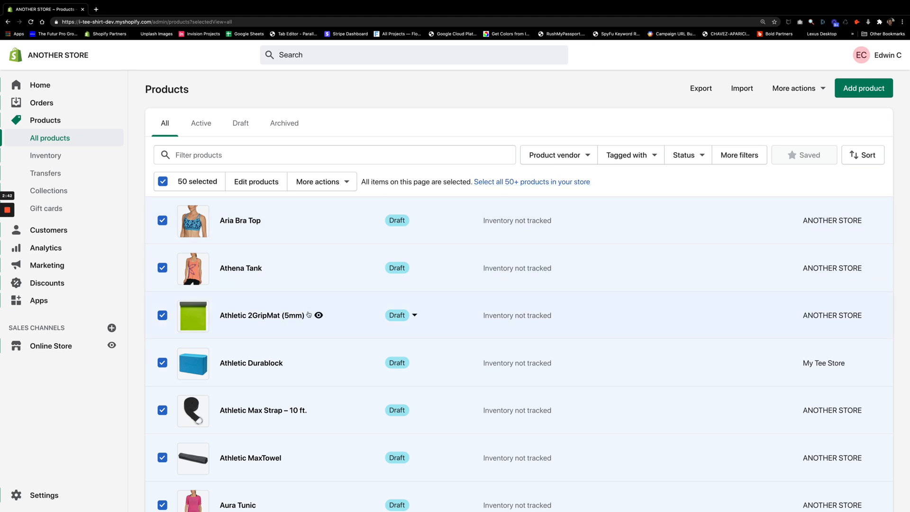
pyautogui.moveTo(315, 210)
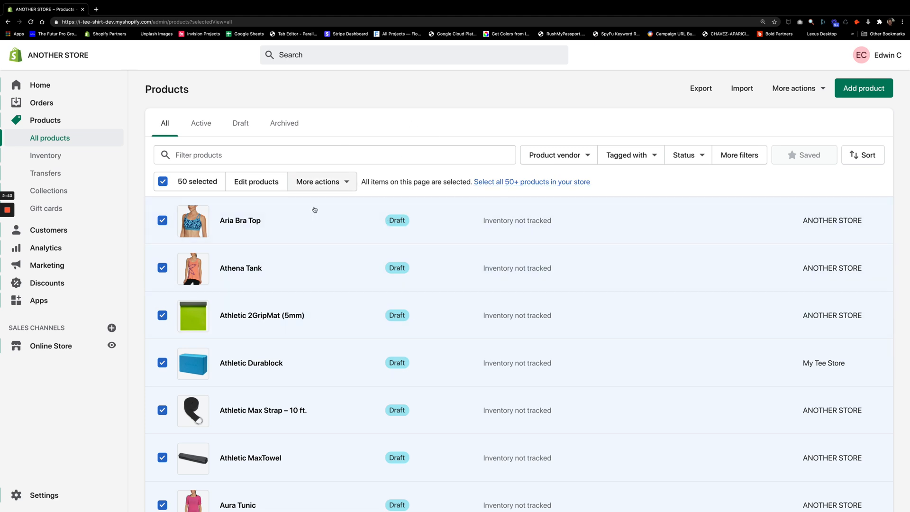
pyautogui.moveTo(342, 230)
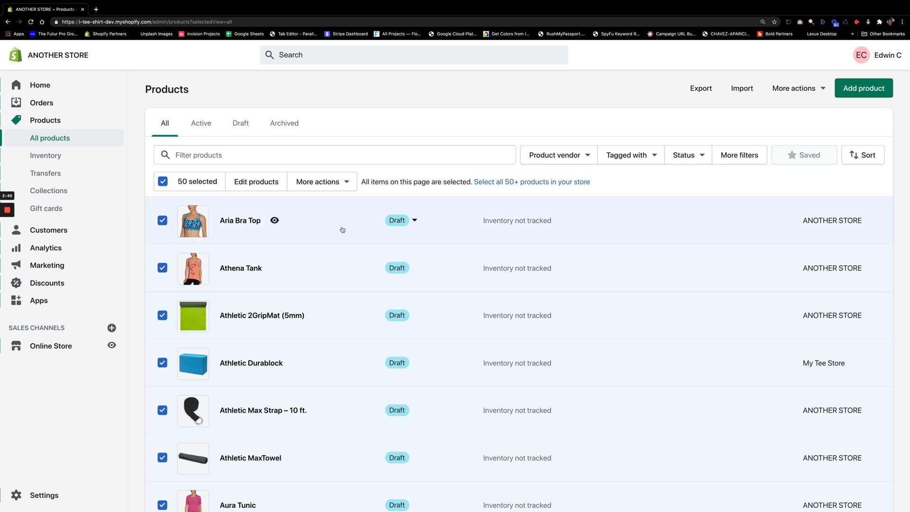
pyautogui.moveTo(346, 185)
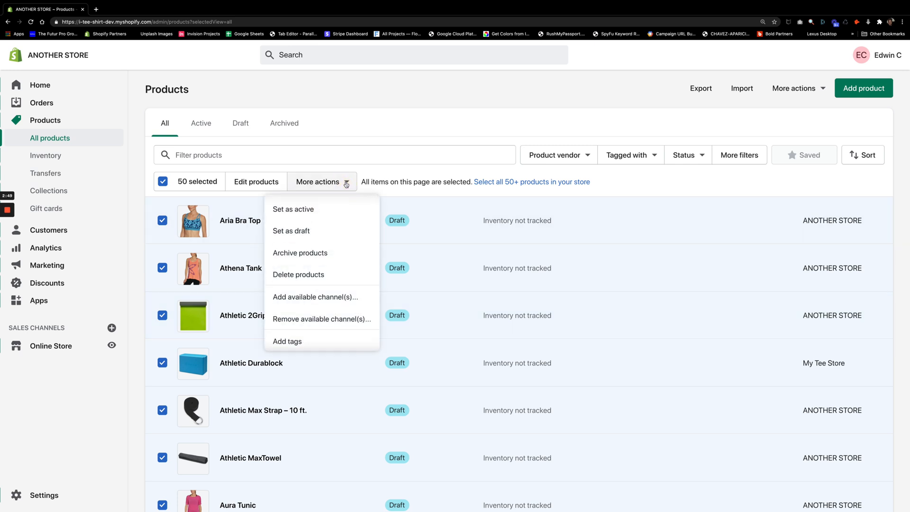
pyautogui.moveTo(293, 213)
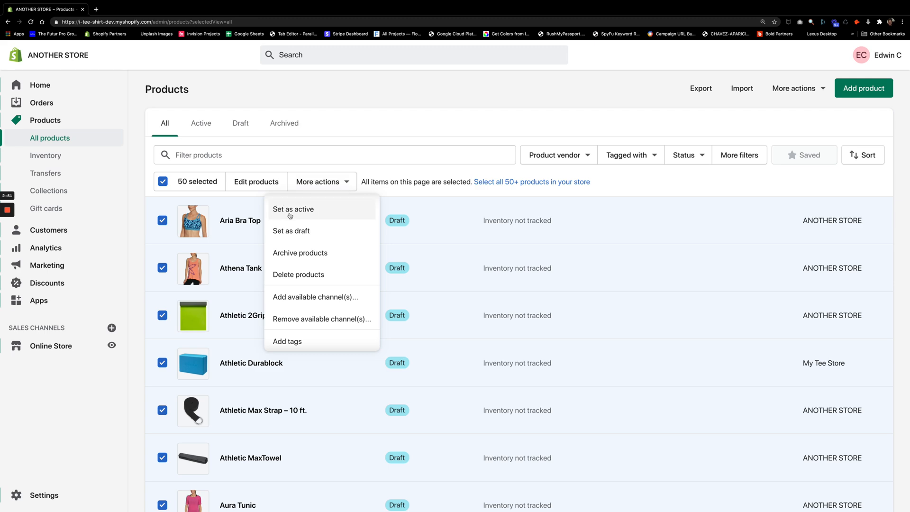
# Choose Set as active from More actions for the 50 selected products.
pyautogui.click(293, 209)
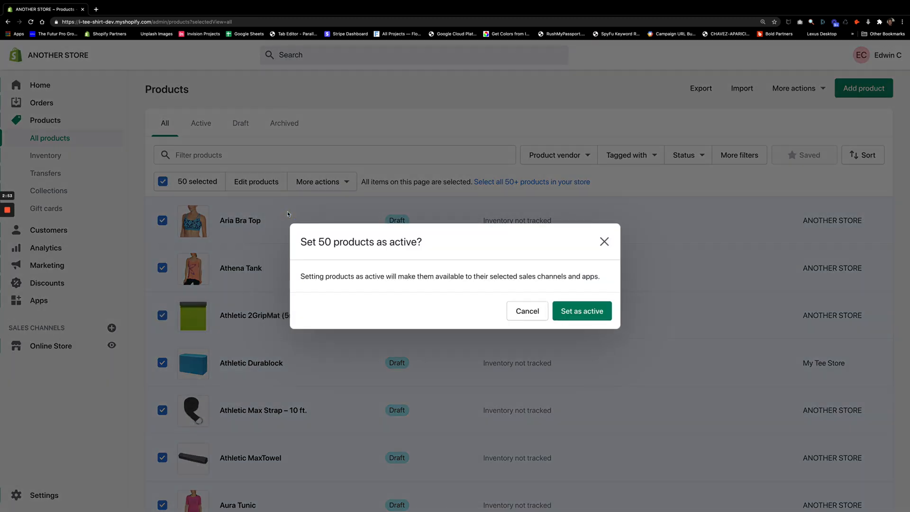
pyautogui.moveTo(325, 260)
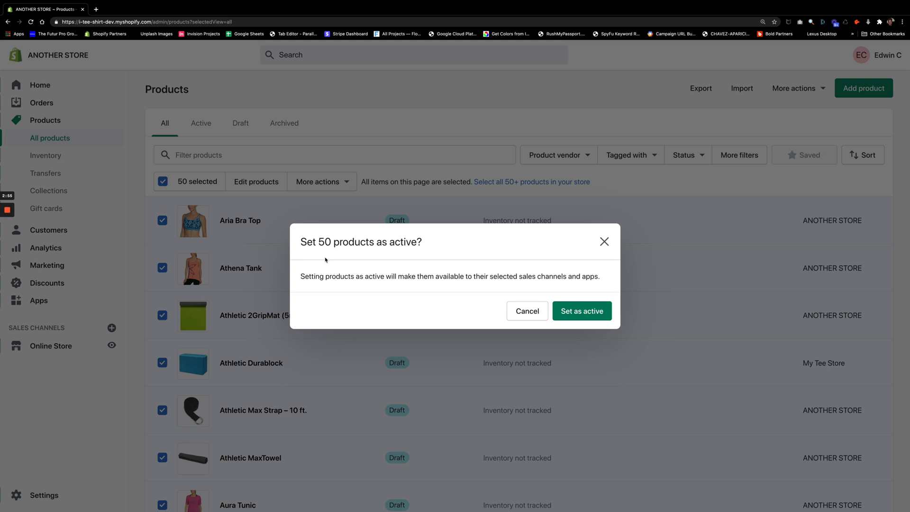
pyautogui.moveTo(516, 303)
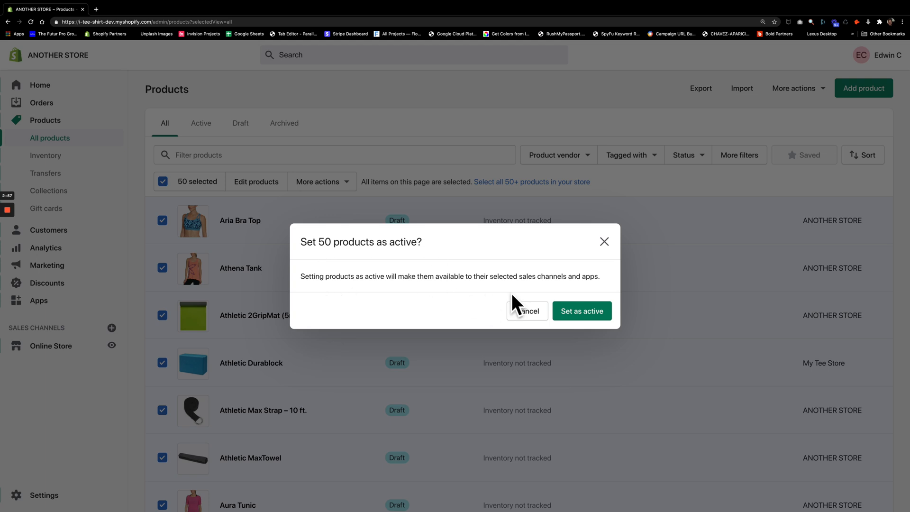
# Confirm setting the 50 selected products as active.
pyautogui.click(581, 311)
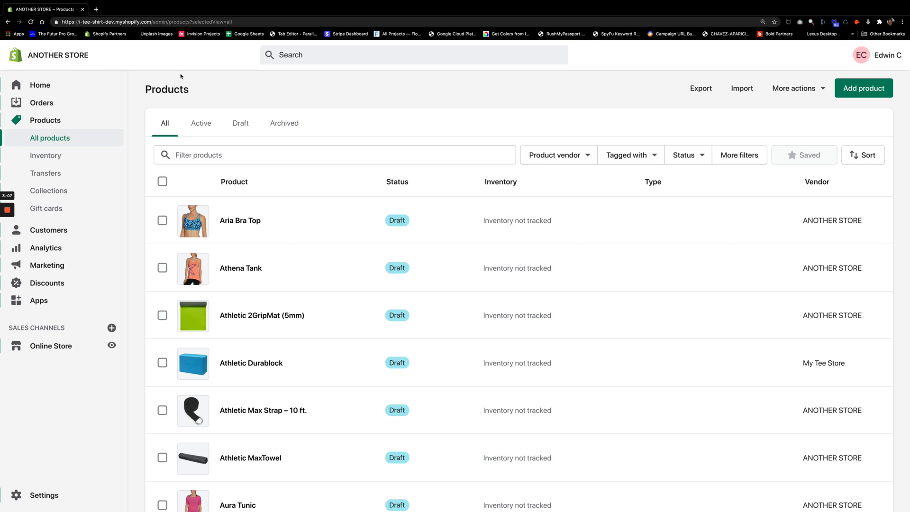
pyautogui.moveTo(20, 69)
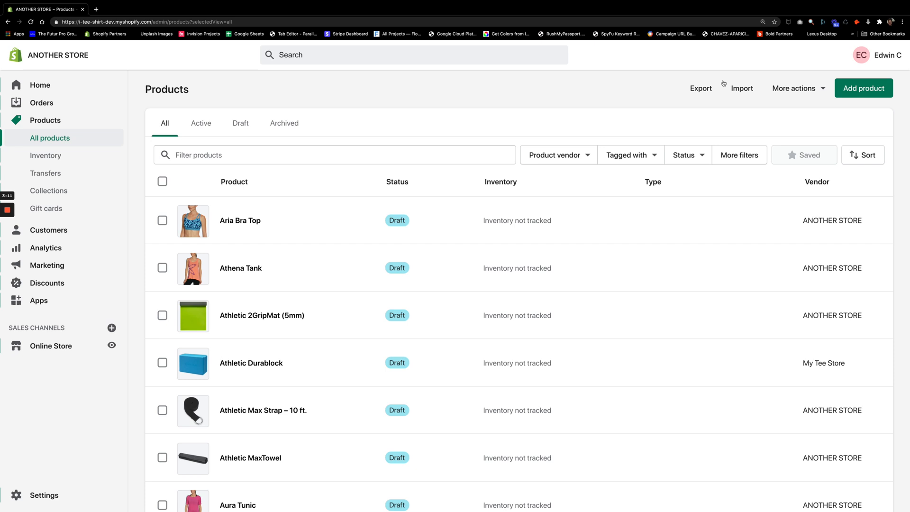
pyautogui.moveTo(461, 504)
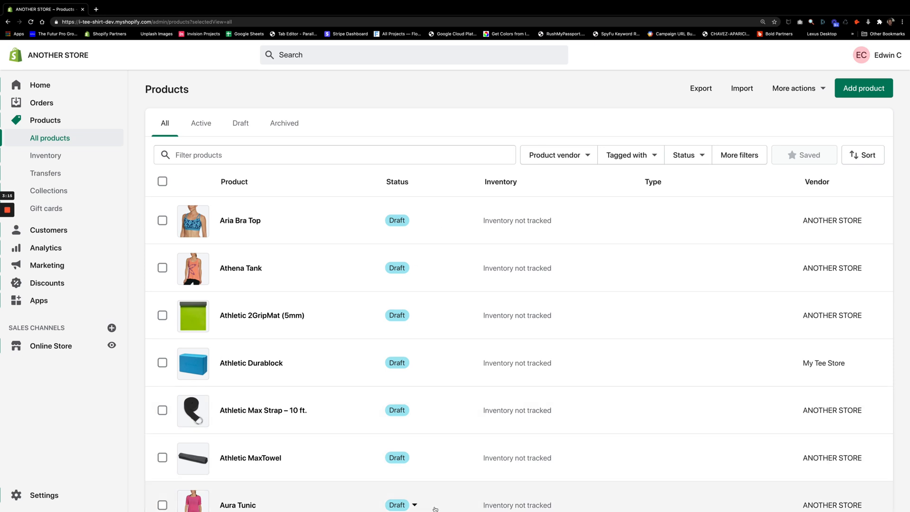
pyautogui.moveTo(431, 265)
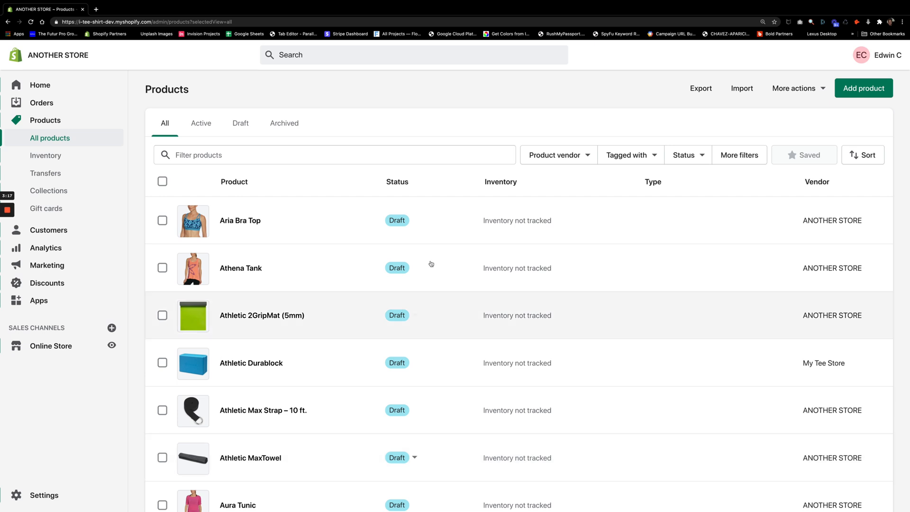
pyautogui.moveTo(259, 388)
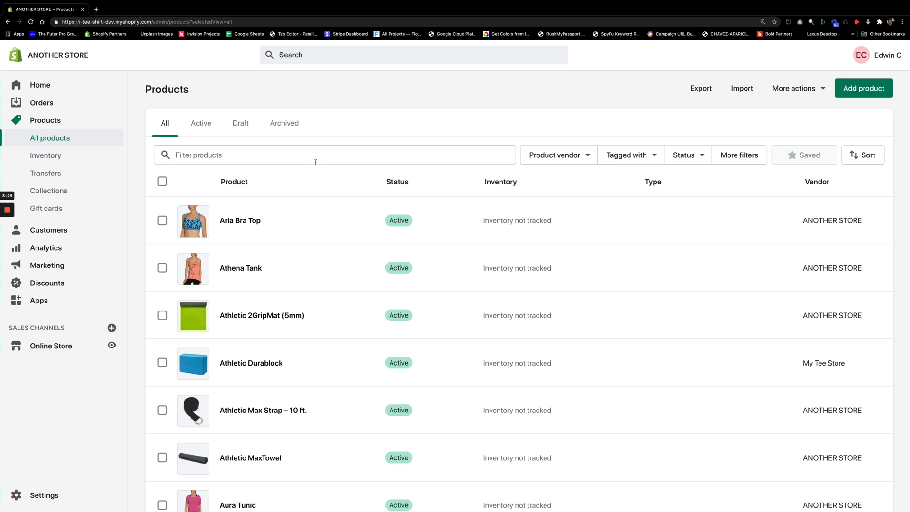
pyautogui.moveTo(288, 180)
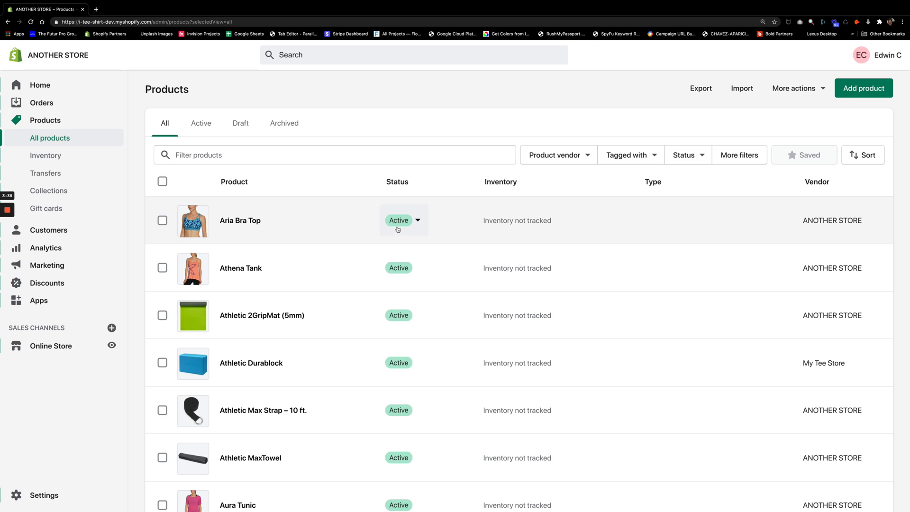
pyautogui.moveTo(321, 259)
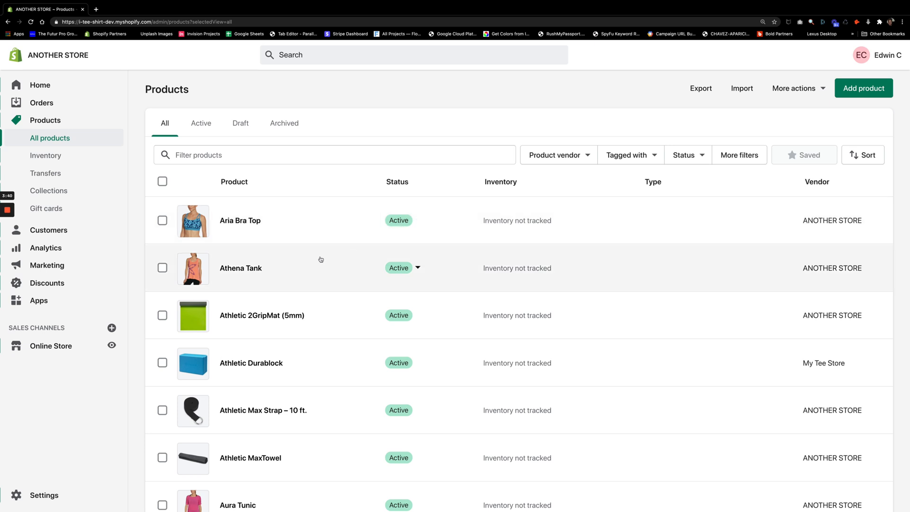
pyautogui.moveTo(333, 266)
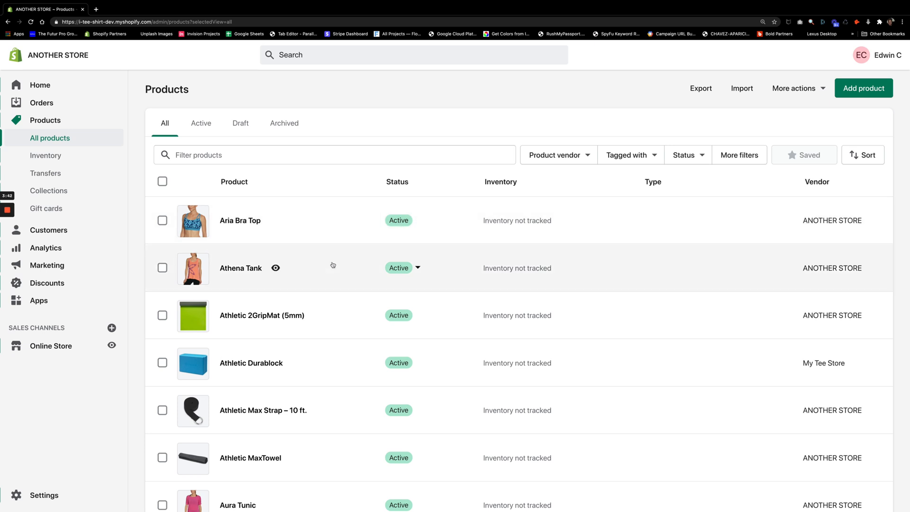
pyautogui.moveTo(276, 221)
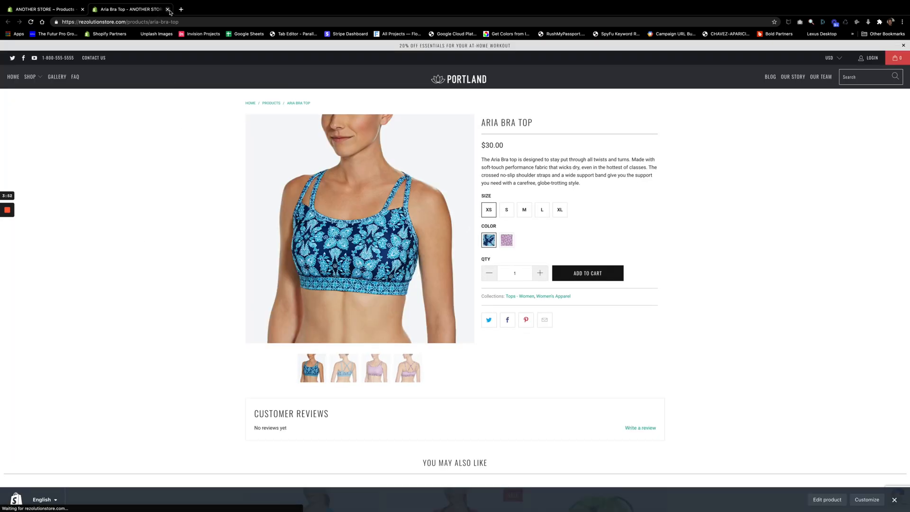
# Close the storefront product page to get back to the admin Products list.
pyautogui.click(169, 10)
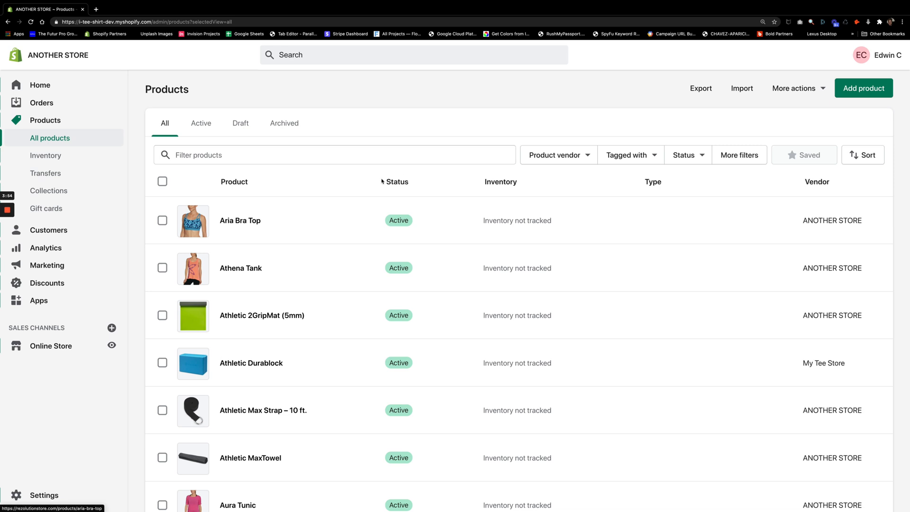
pyautogui.moveTo(319, 338)
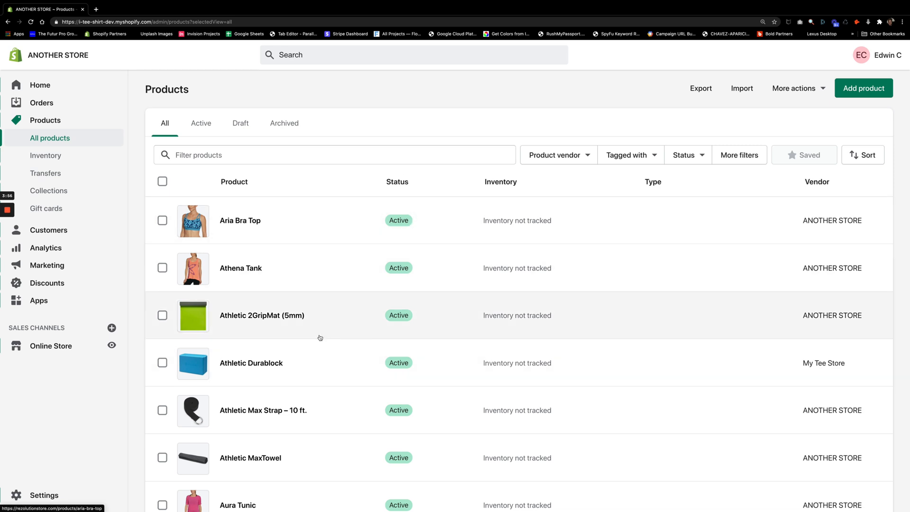
pyautogui.moveTo(366, 314)
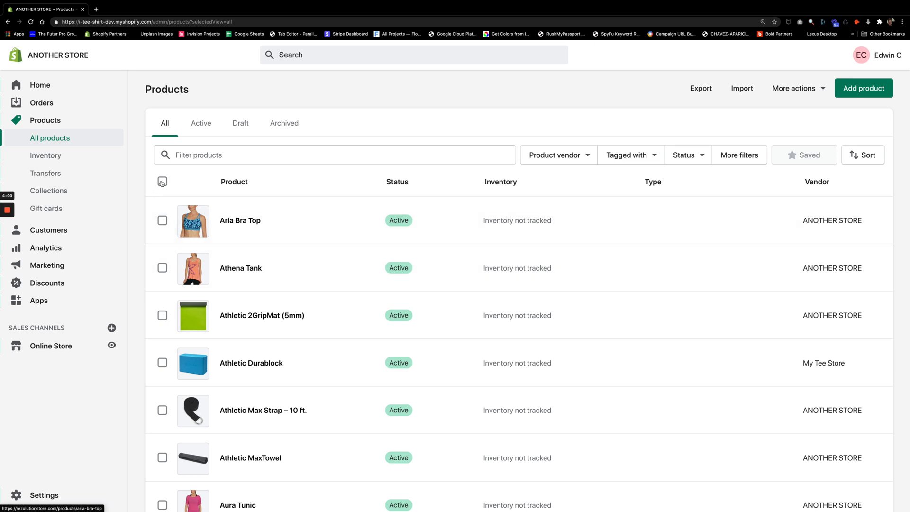
pyautogui.click(162, 182)
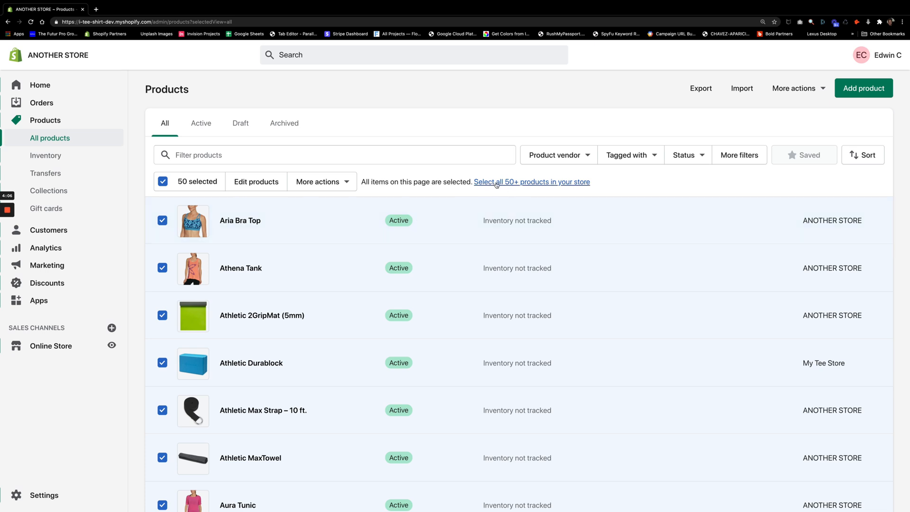
pyautogui.click(531, 182)
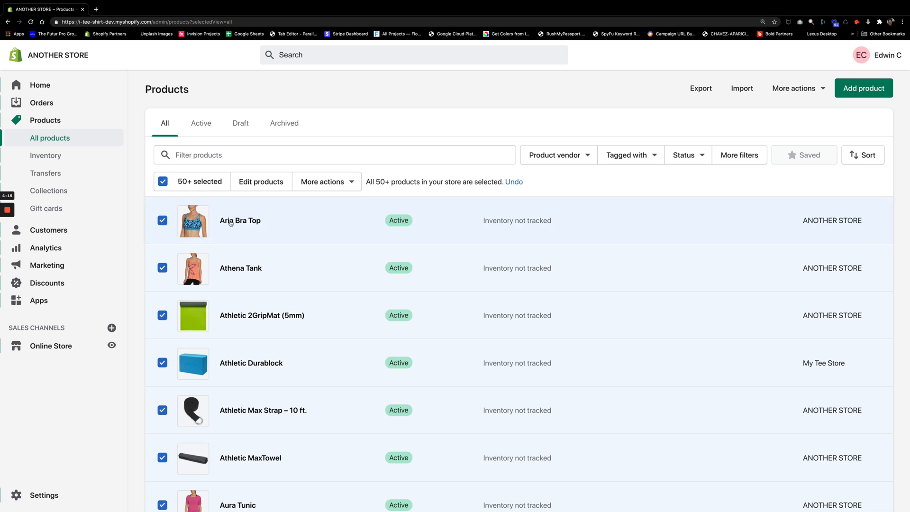
pyautogui.scroll(-3)
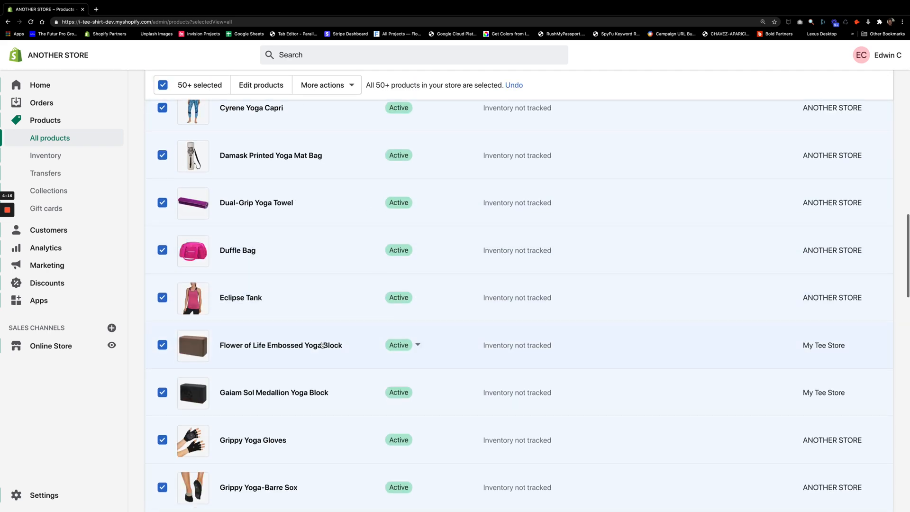
pyautogui.scroll(3)
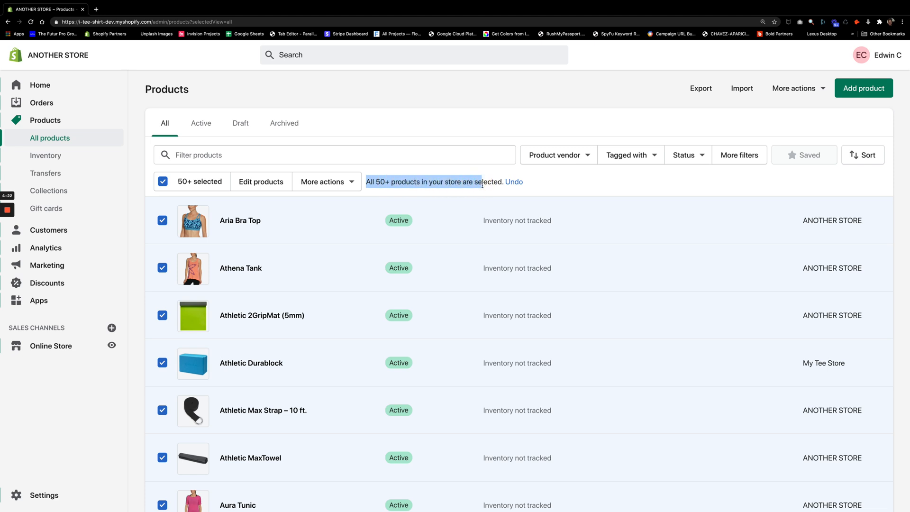
pyautogui.moveTo(427, 194)
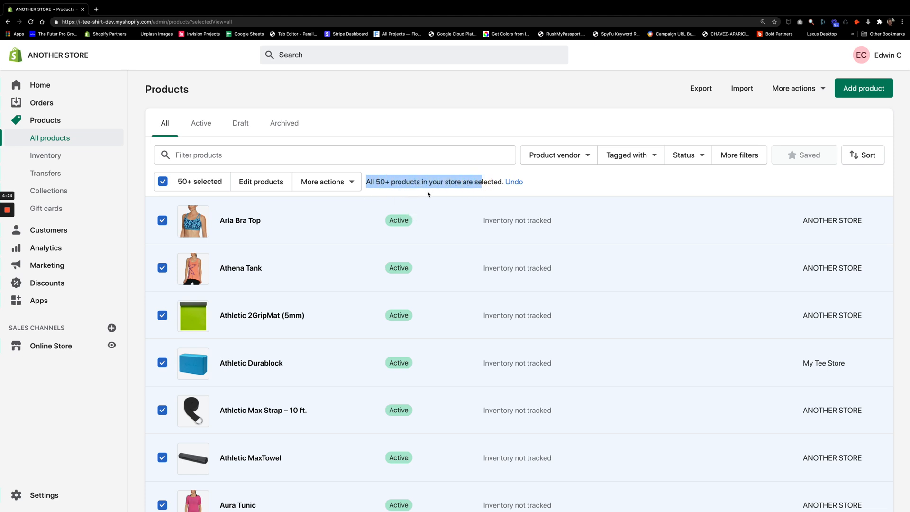
pyautogui.click(323, 182)
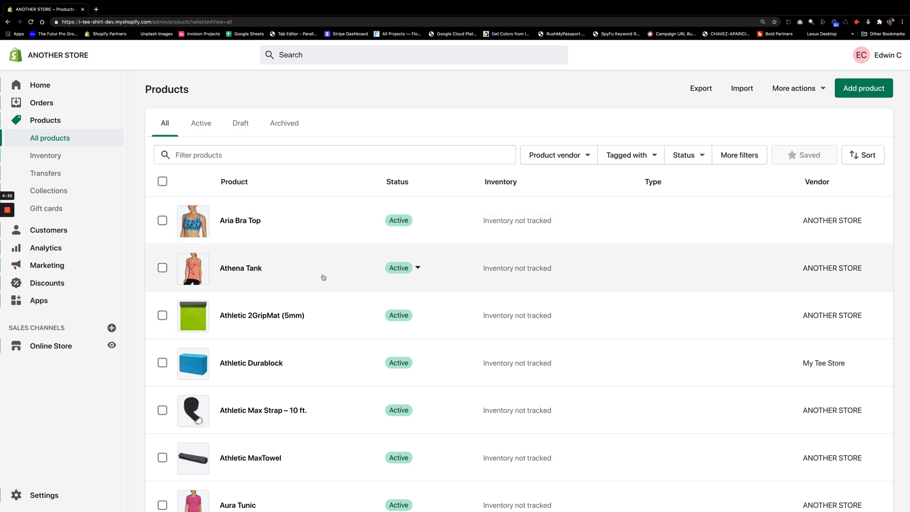
pyautogui.moveTo(319, 318)
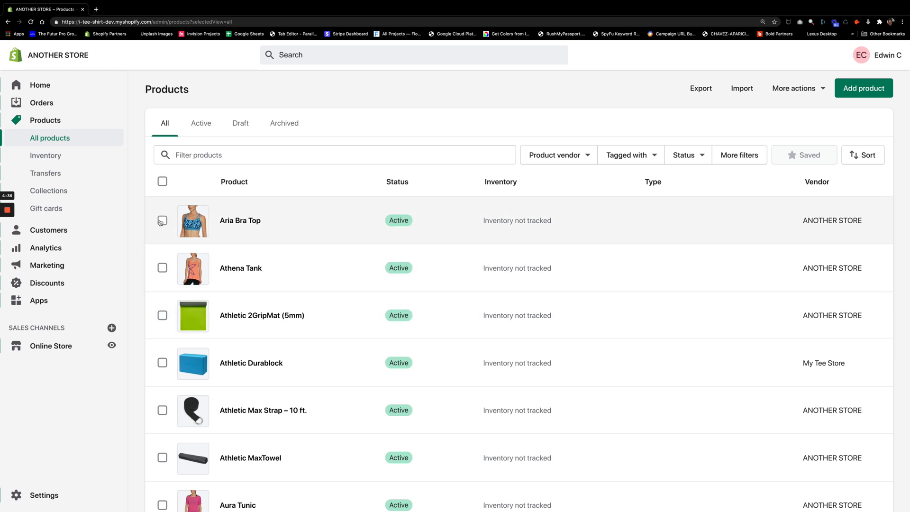
# Set Aria Bra Top, Athena Tank and Athletic 2GripMat (5mm) back to Draft and confirm.
pyautogui.click(162, 220)
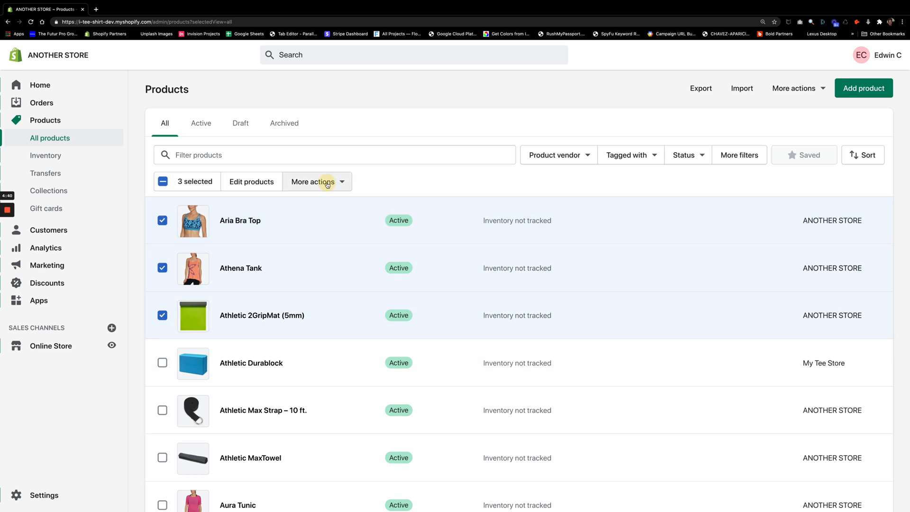
pyautogui.click(316, 181)
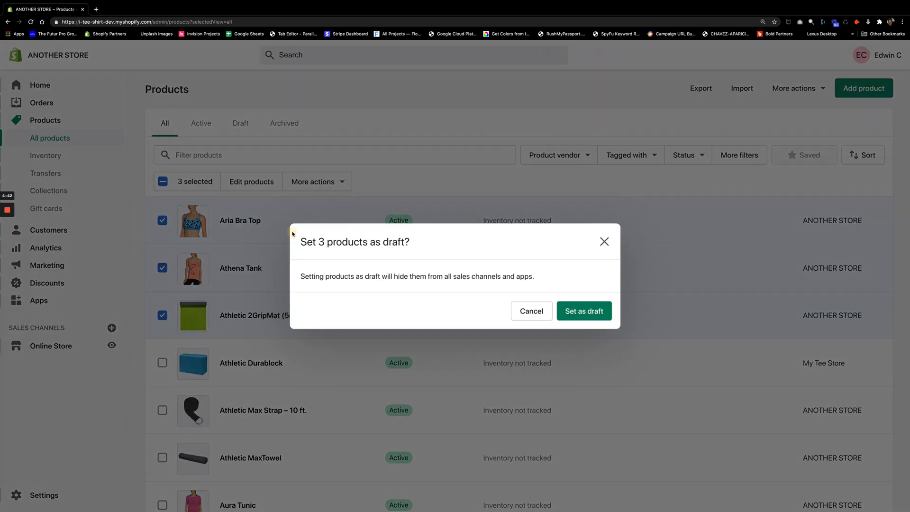
pyautogui.click(583, 311)
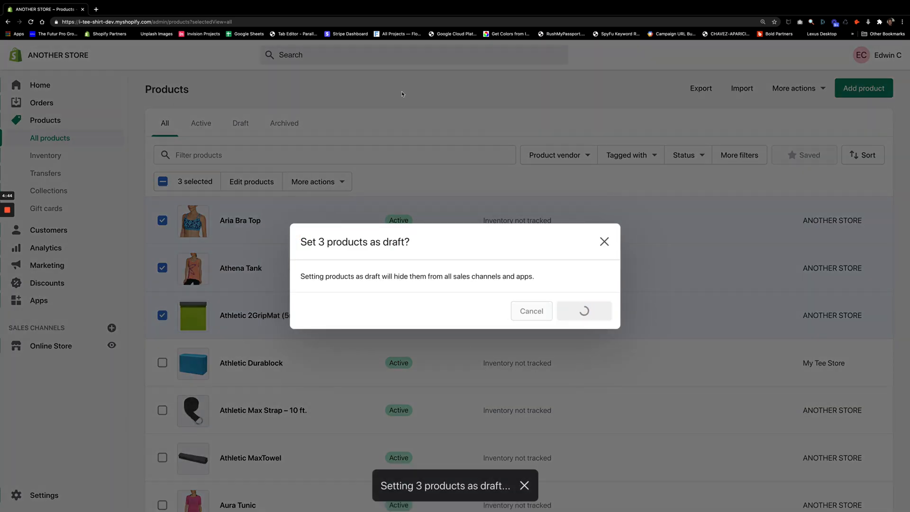
pyautogui.click(583, 311)
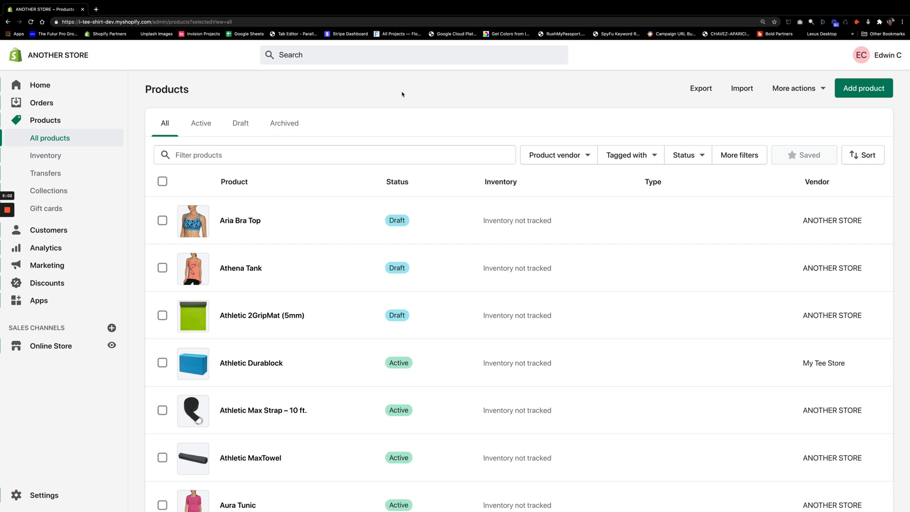
pyautogui.moveTo(307, 162)
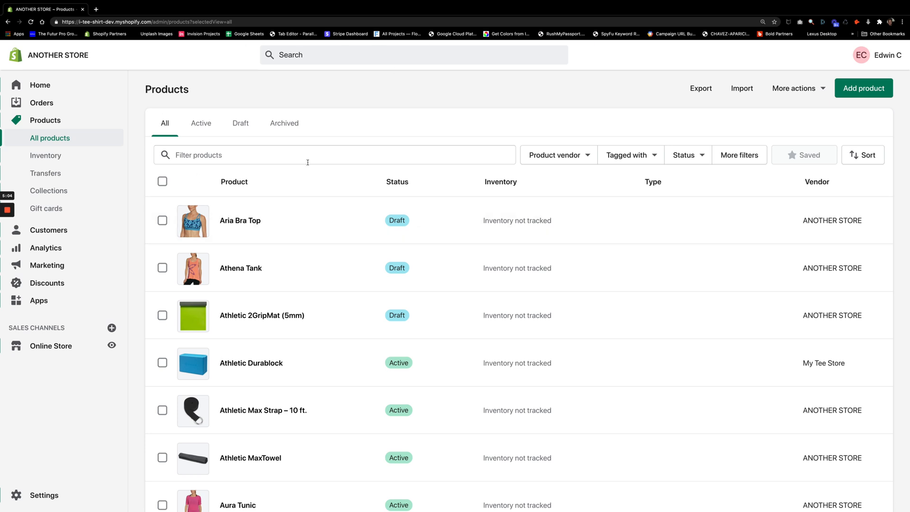
pyautogui.moveTo(30, 219)
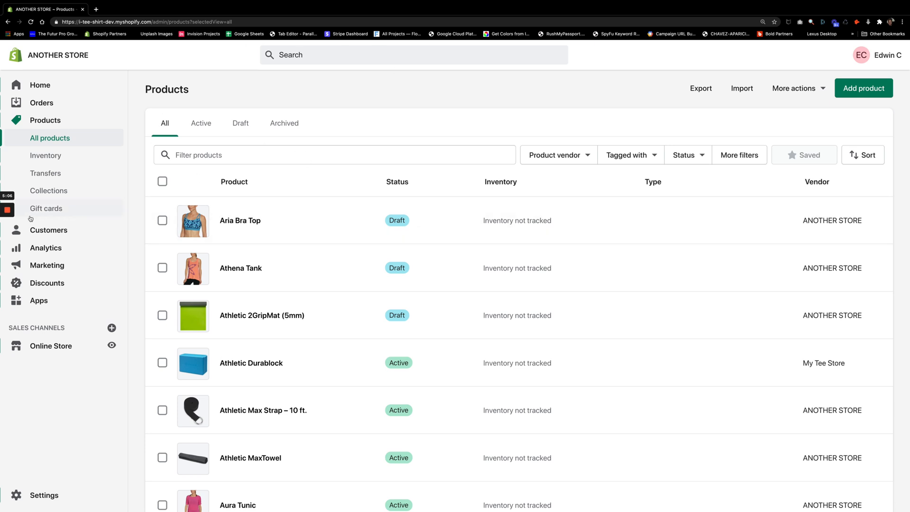